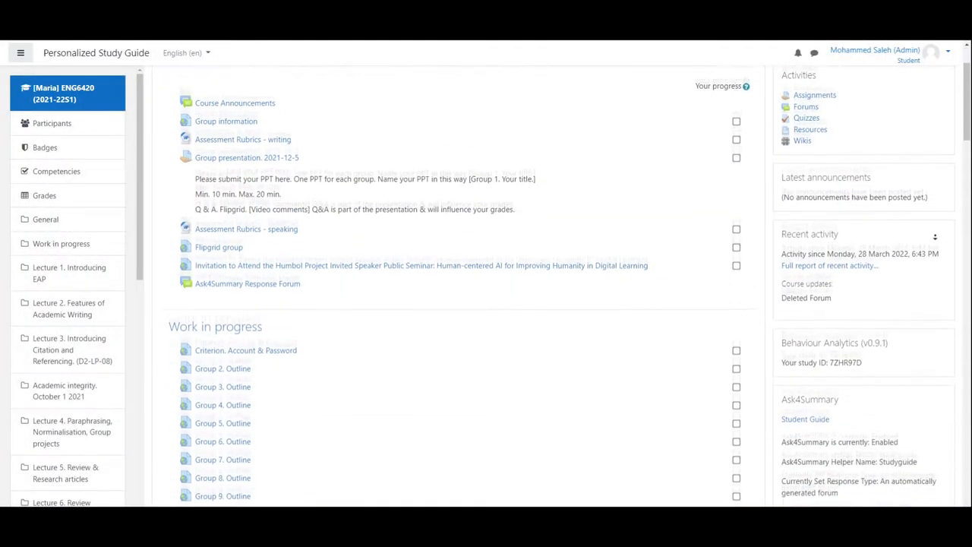
Step: Open the Ask4Summary Response Forum from the course page and start a new discussion topic
{"action": "scroll", "scroll_direction": "down", "scroll_amount": 3}
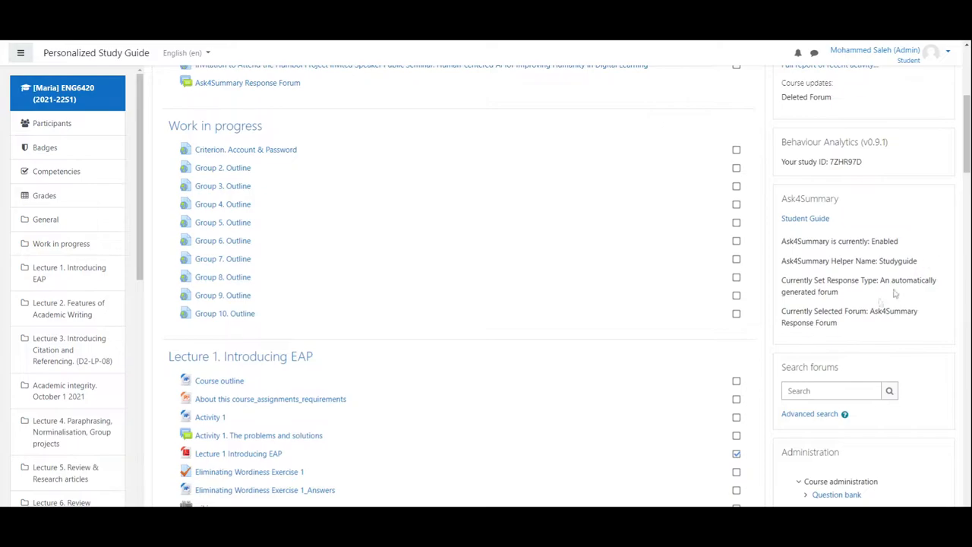
{"action": "left_click", "coordinate": [805, 219]}
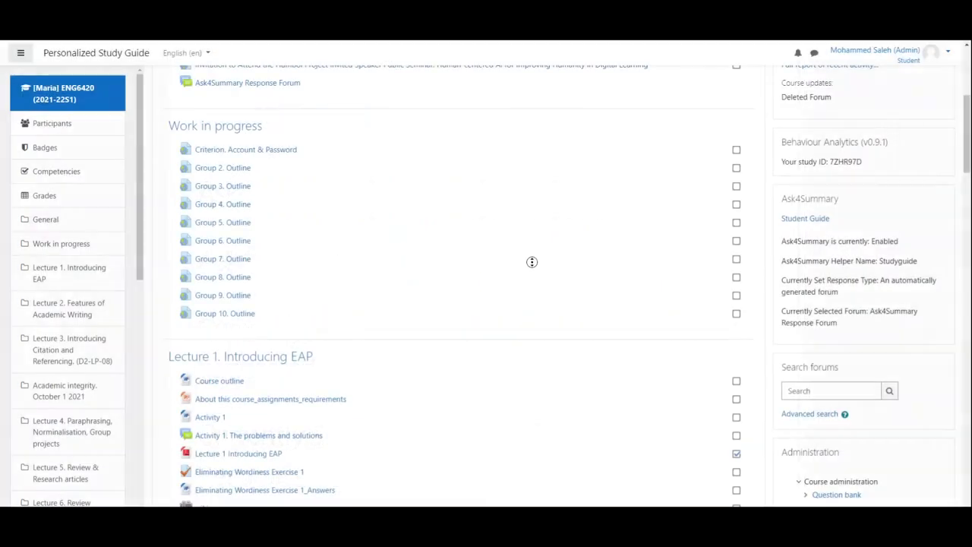
{"action": "scroll", "scroll_direction": "up", "scroll_amount": 3}
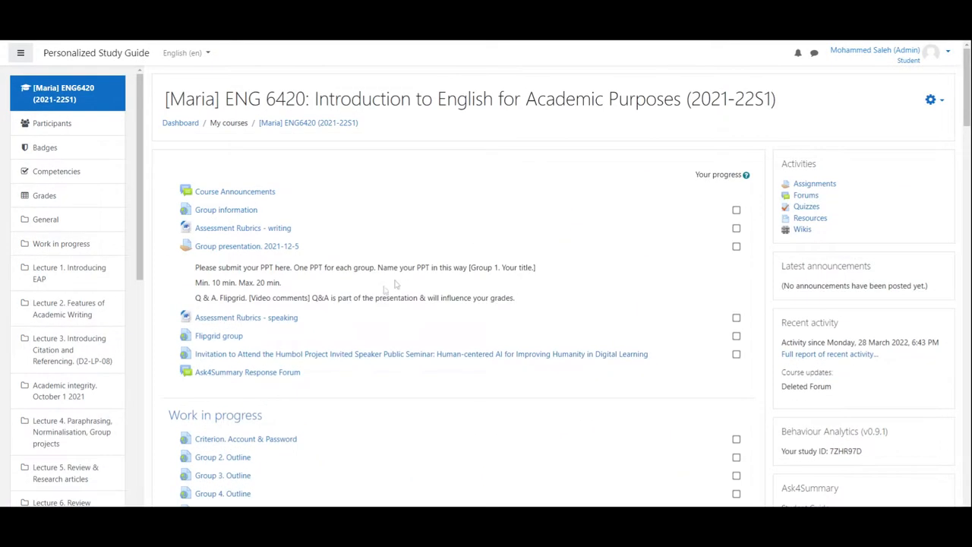
{"action": "mouse_move", "coordinate": [246, 372]}
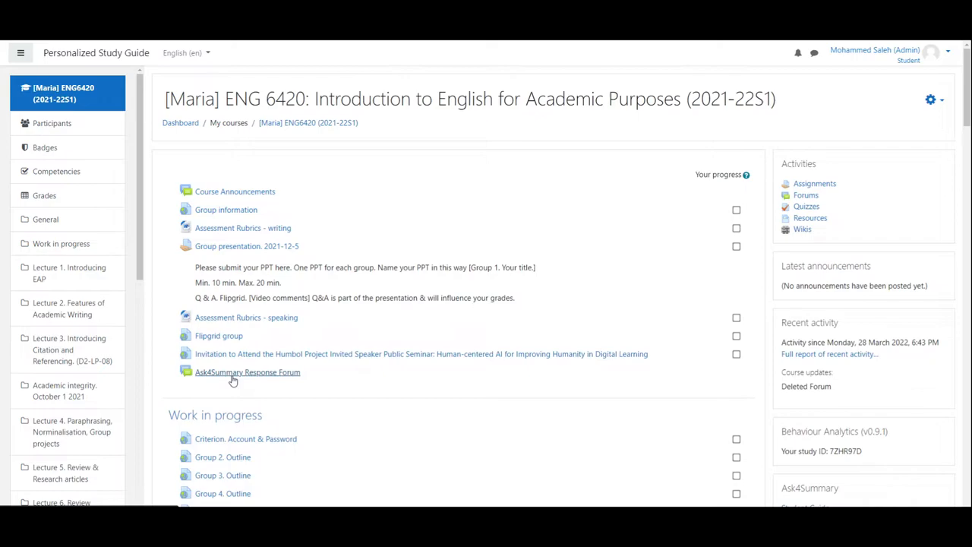
{"action": "left_click", "coordinate": [247, 372]}
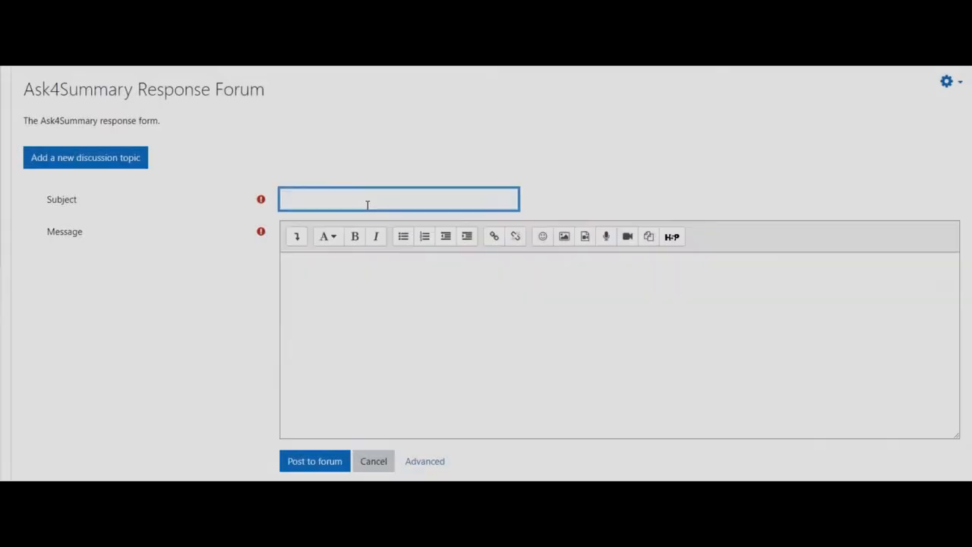
Step: Enter the subject 'Hi Studyguide' and begin the message 'What should I avoid whe...'
{"action": "type", "text": "Hi"}
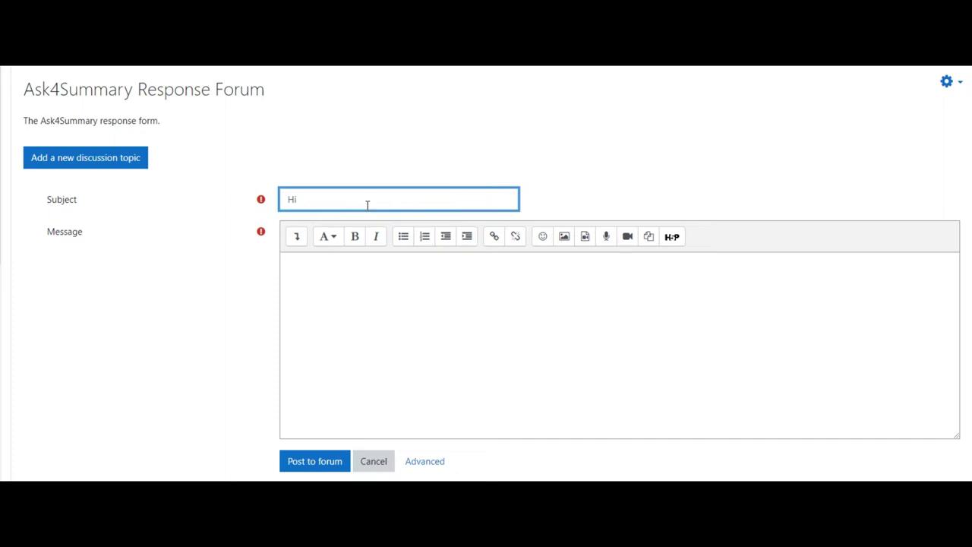
{"action": "type", "text": "St"}
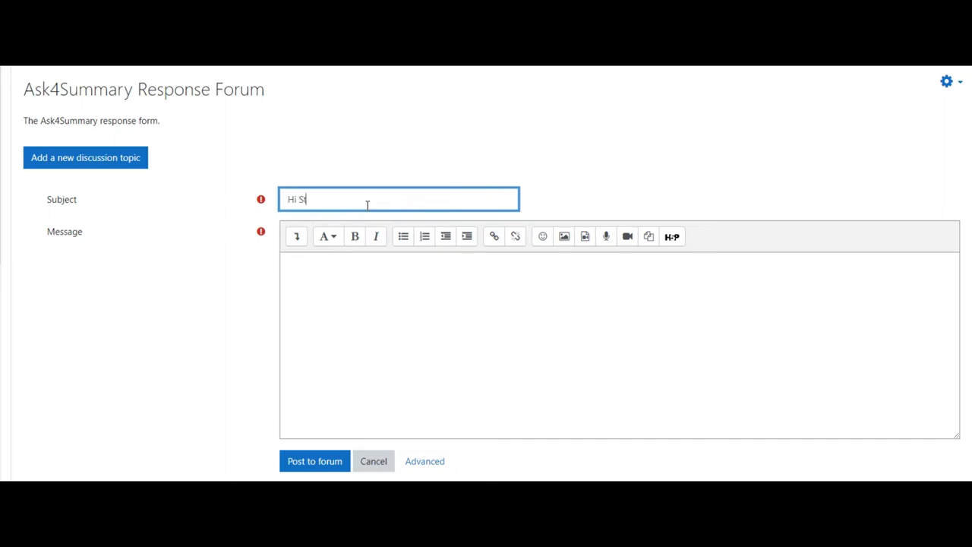
{"action": "type", "text": "udyguide"}
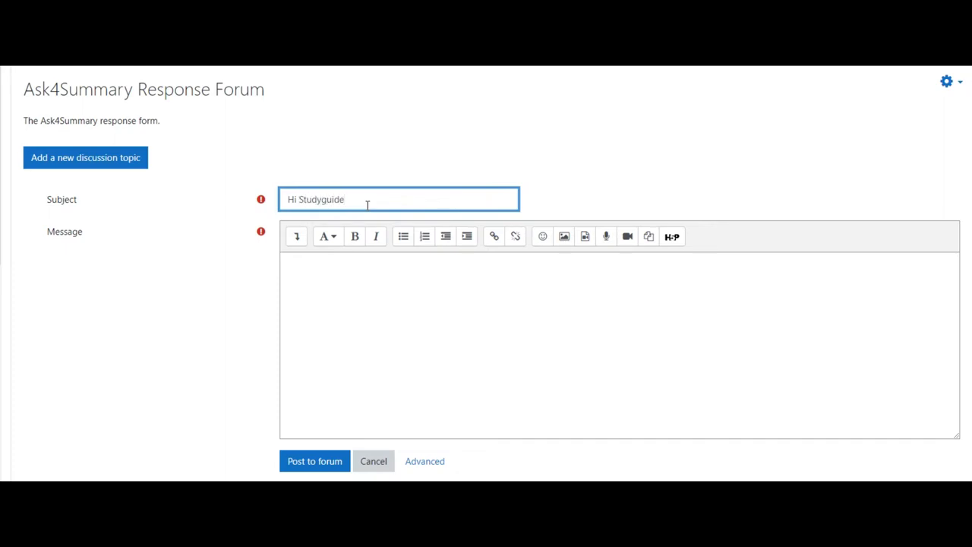
{"action": "type", "text": "What sh"}
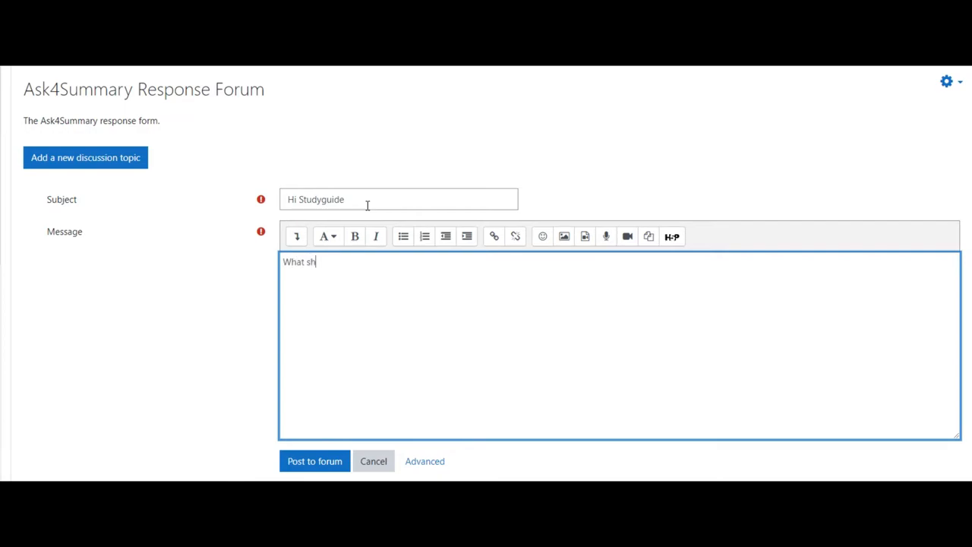
{"action": "type", "text": "ould I avoid whe"}
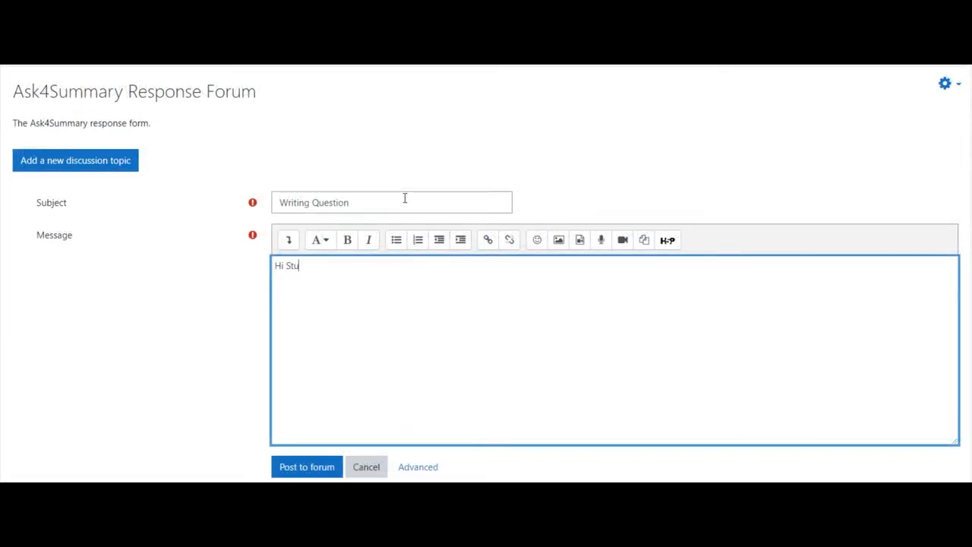
Step: Complete the message 'Hi Studyguide: What should I avoid when writing?' and post it to the forum
{"action": "type", "text": "dyguide"}
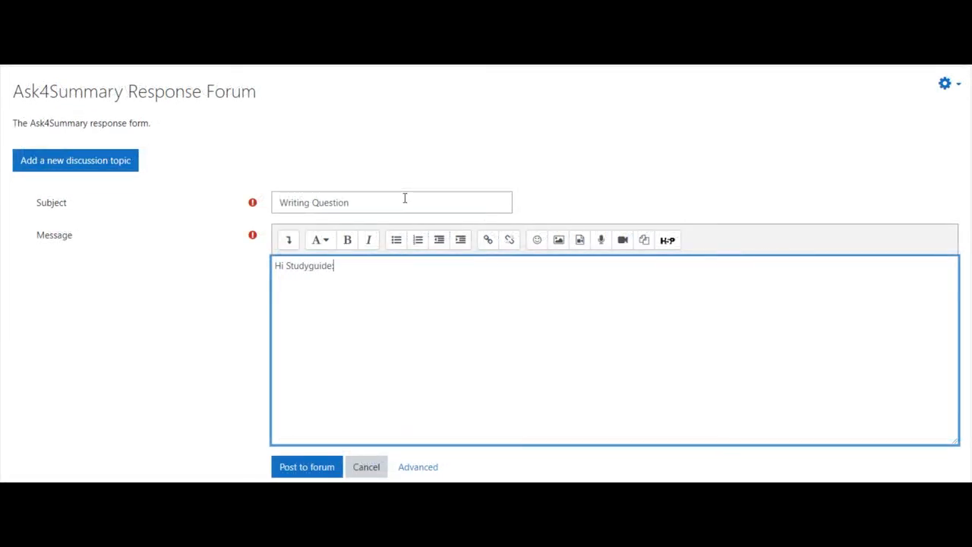
{"action": "type", "text": ": What sho"}
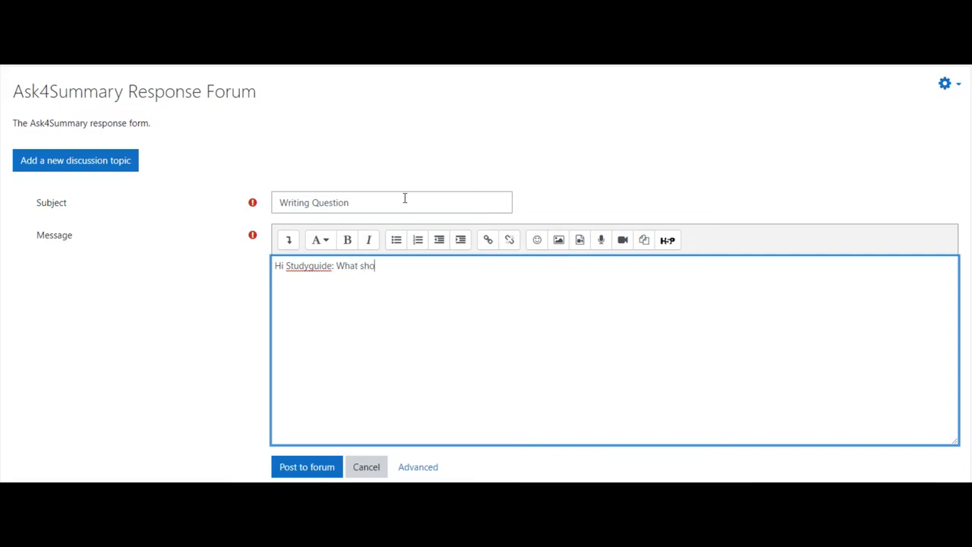
{"action": "type", "text": "uld I avoid when"}
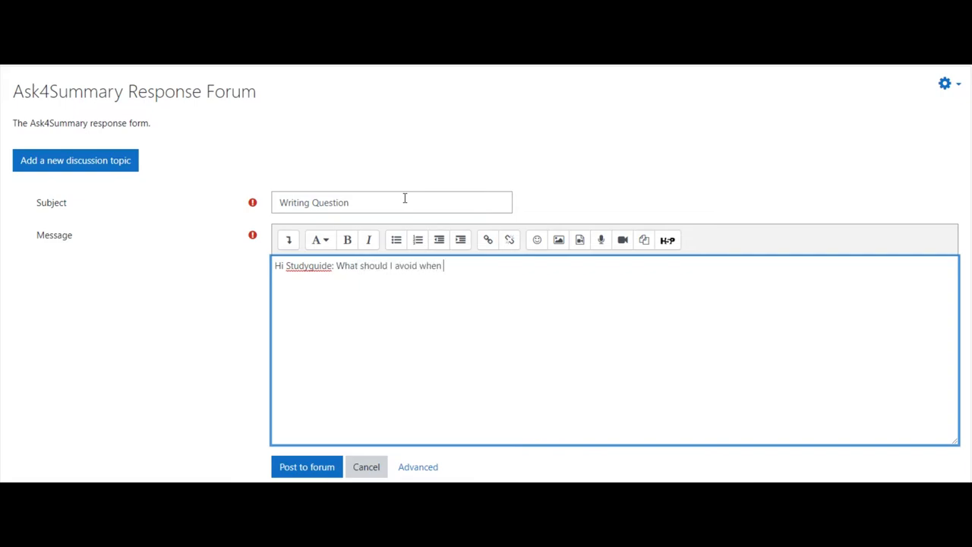
{"action": "left_click", "coordinate": [306, 467]}
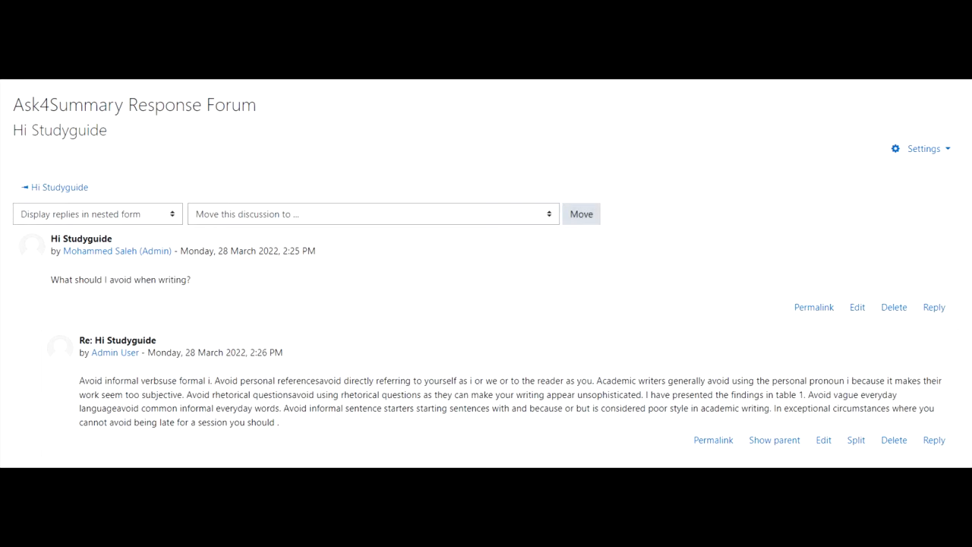